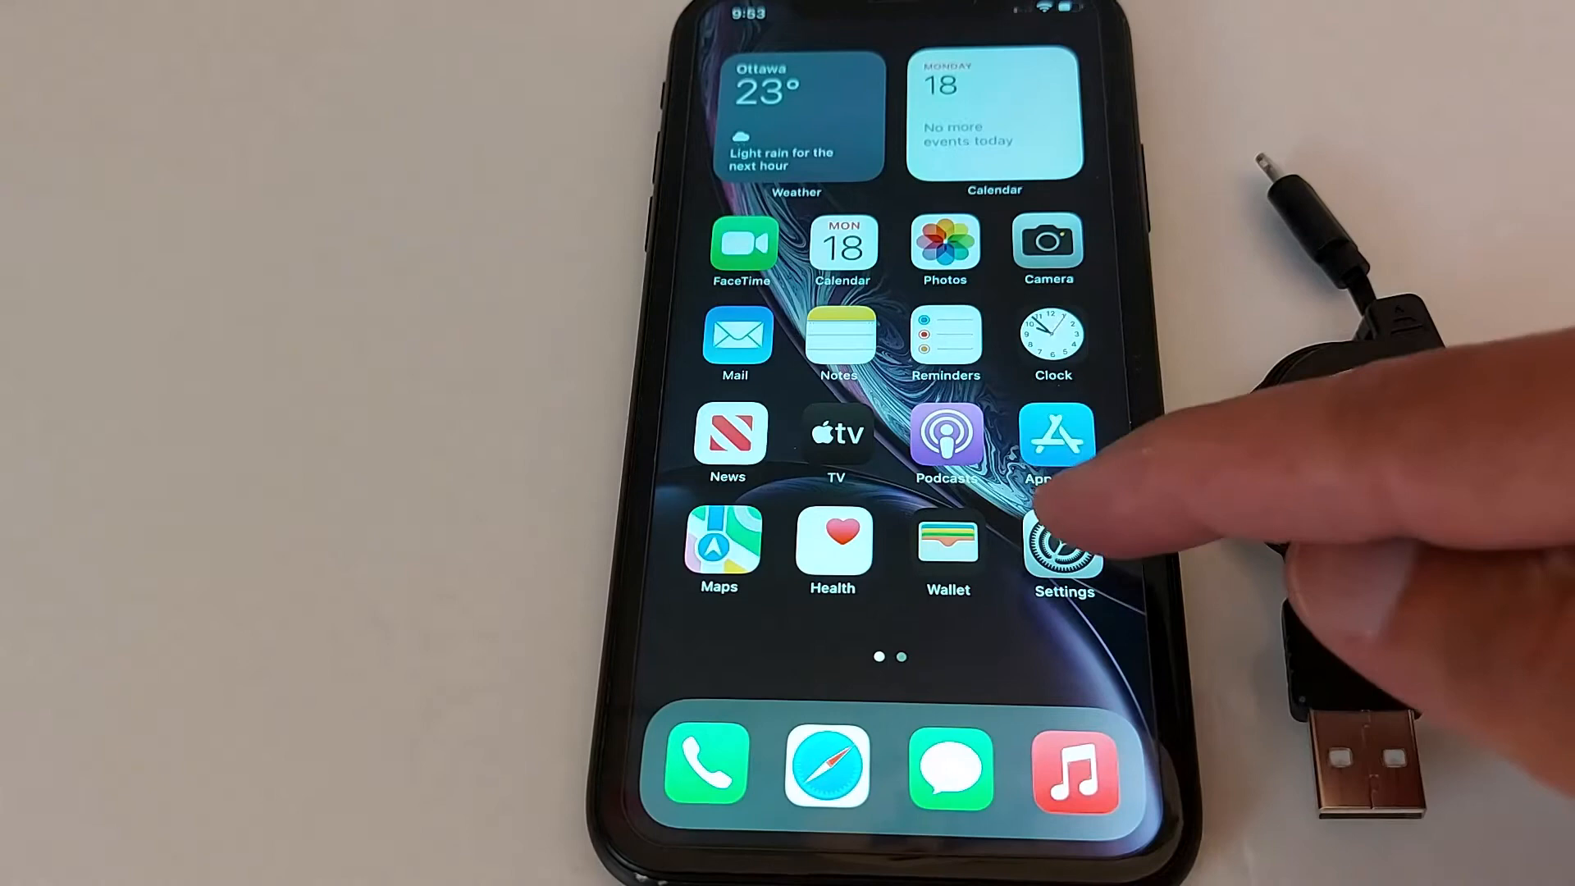
Set the iPhone's Auto-Lock under Display & Brightness to Never
{"action": "left_click", "coordinate": [1063, 551]}
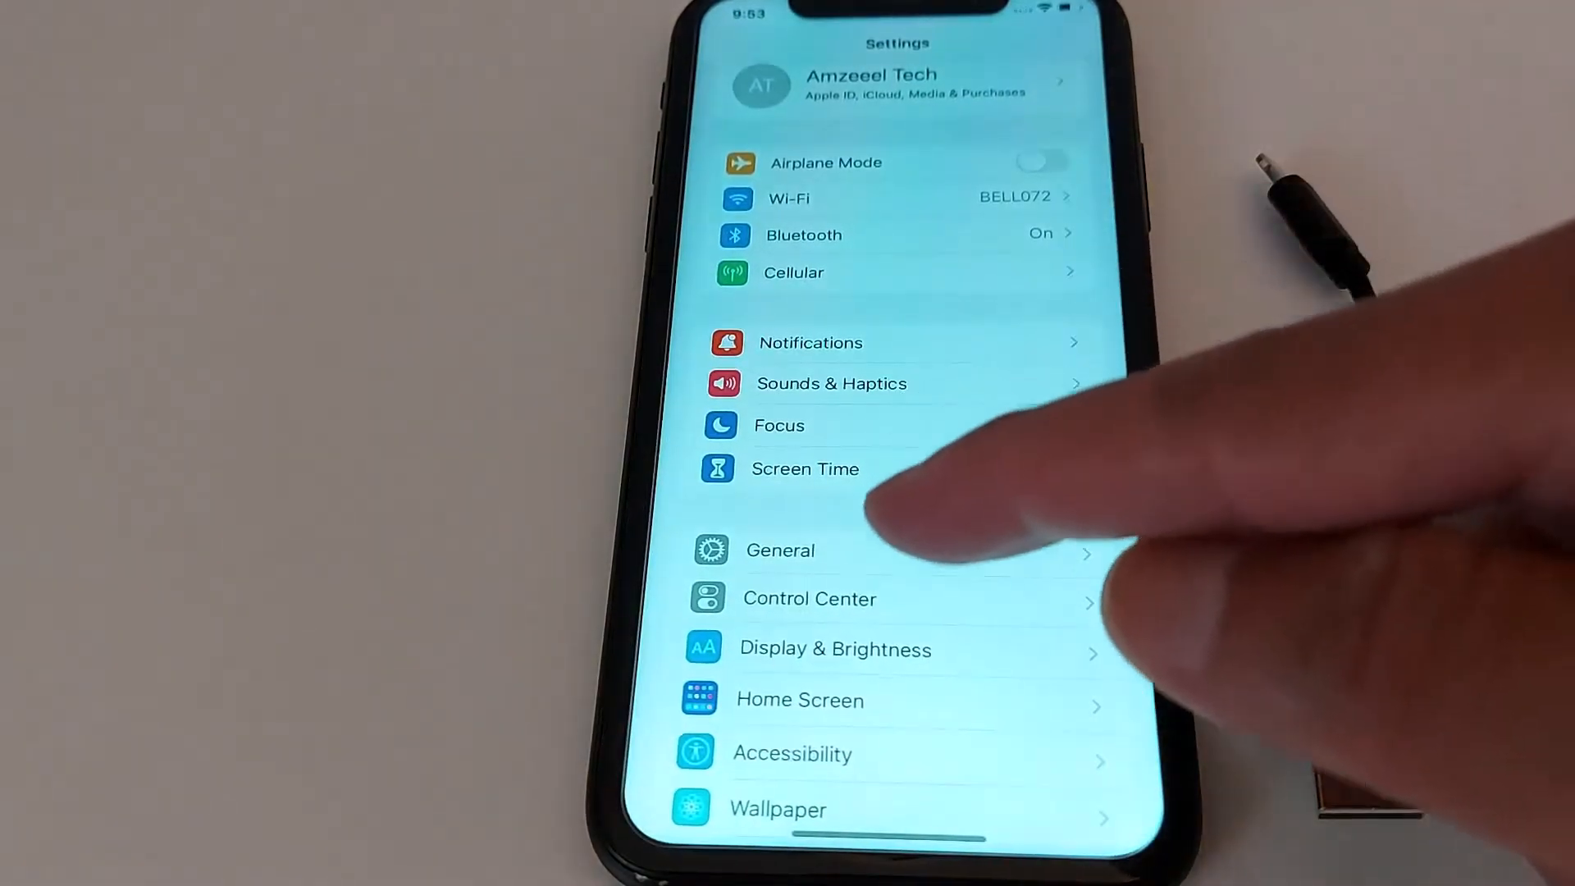
{"action": "left_click", "coordinate": [834, 650]}
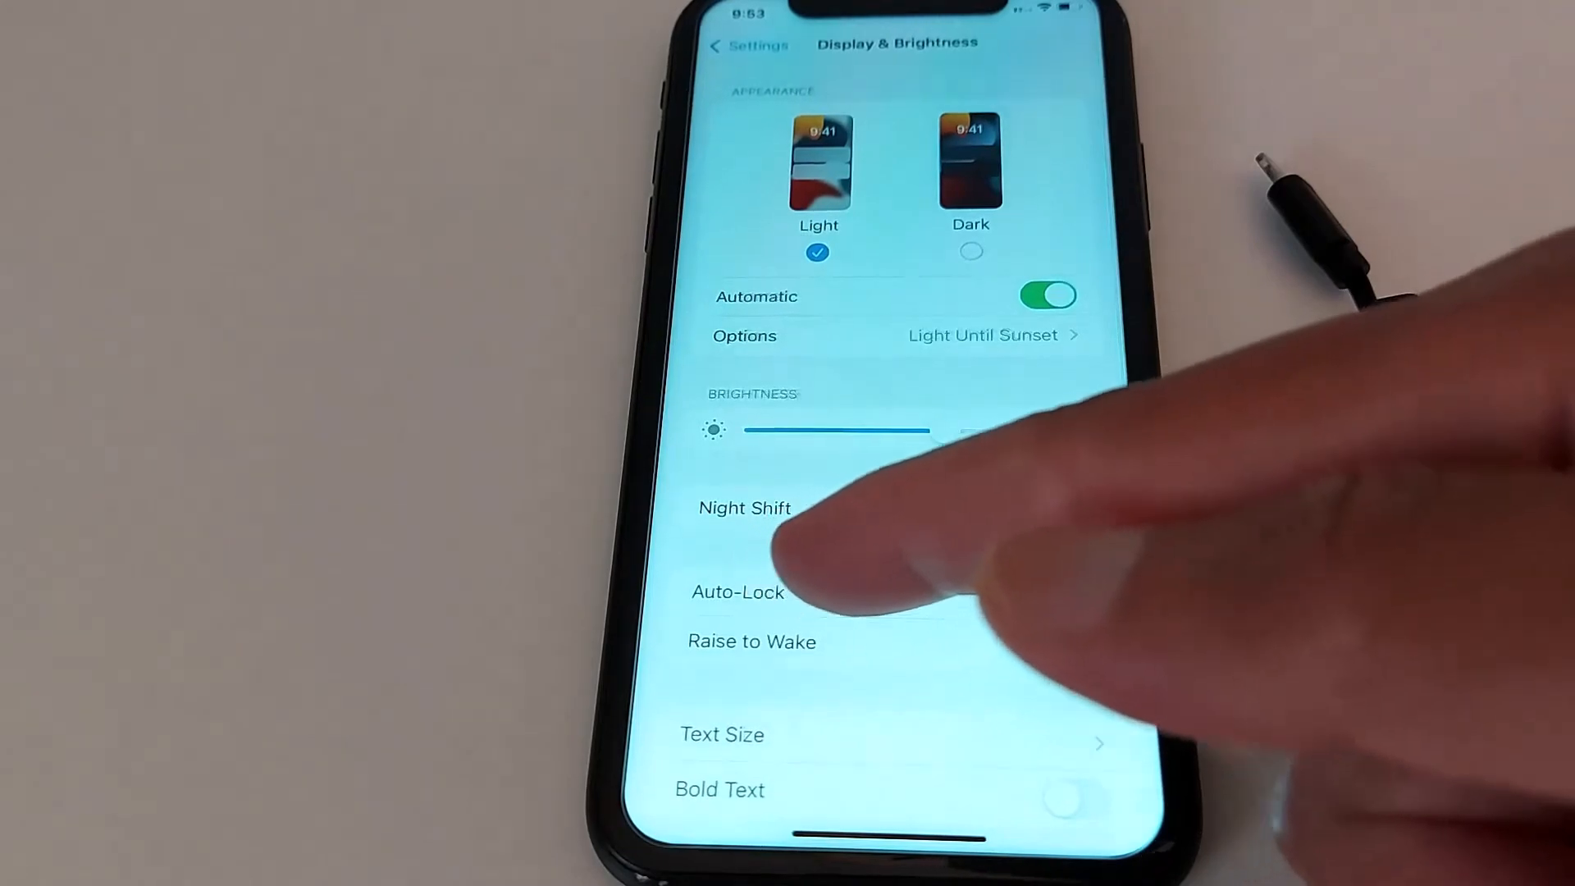
{"action": "left_click", "coordinate": [738, 592]}
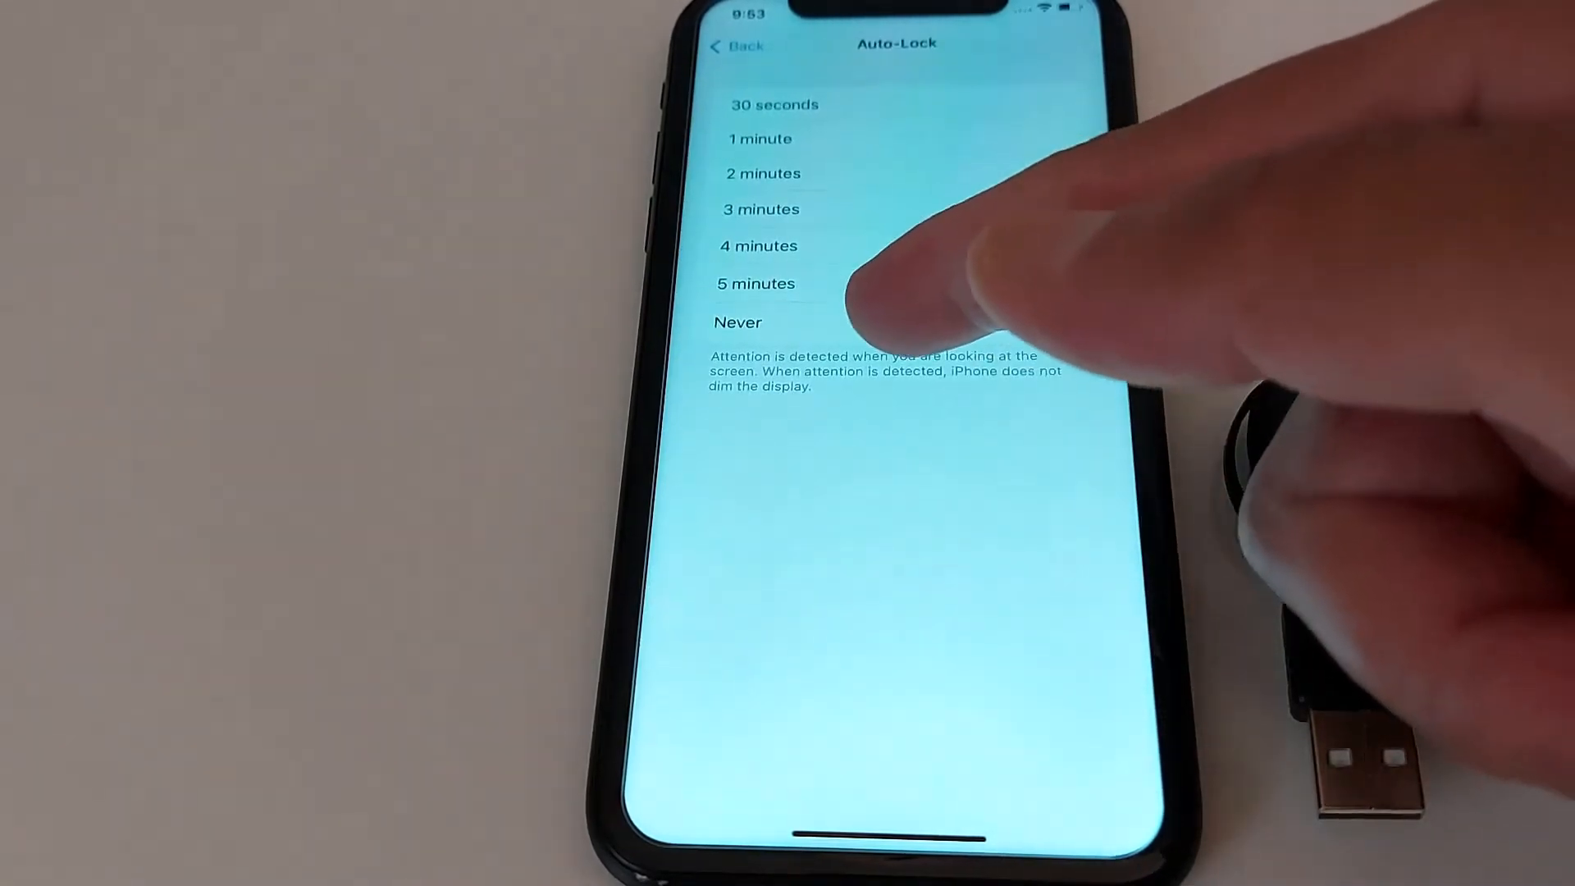
{"action": "left_click", "coordinate": [736, 322]}
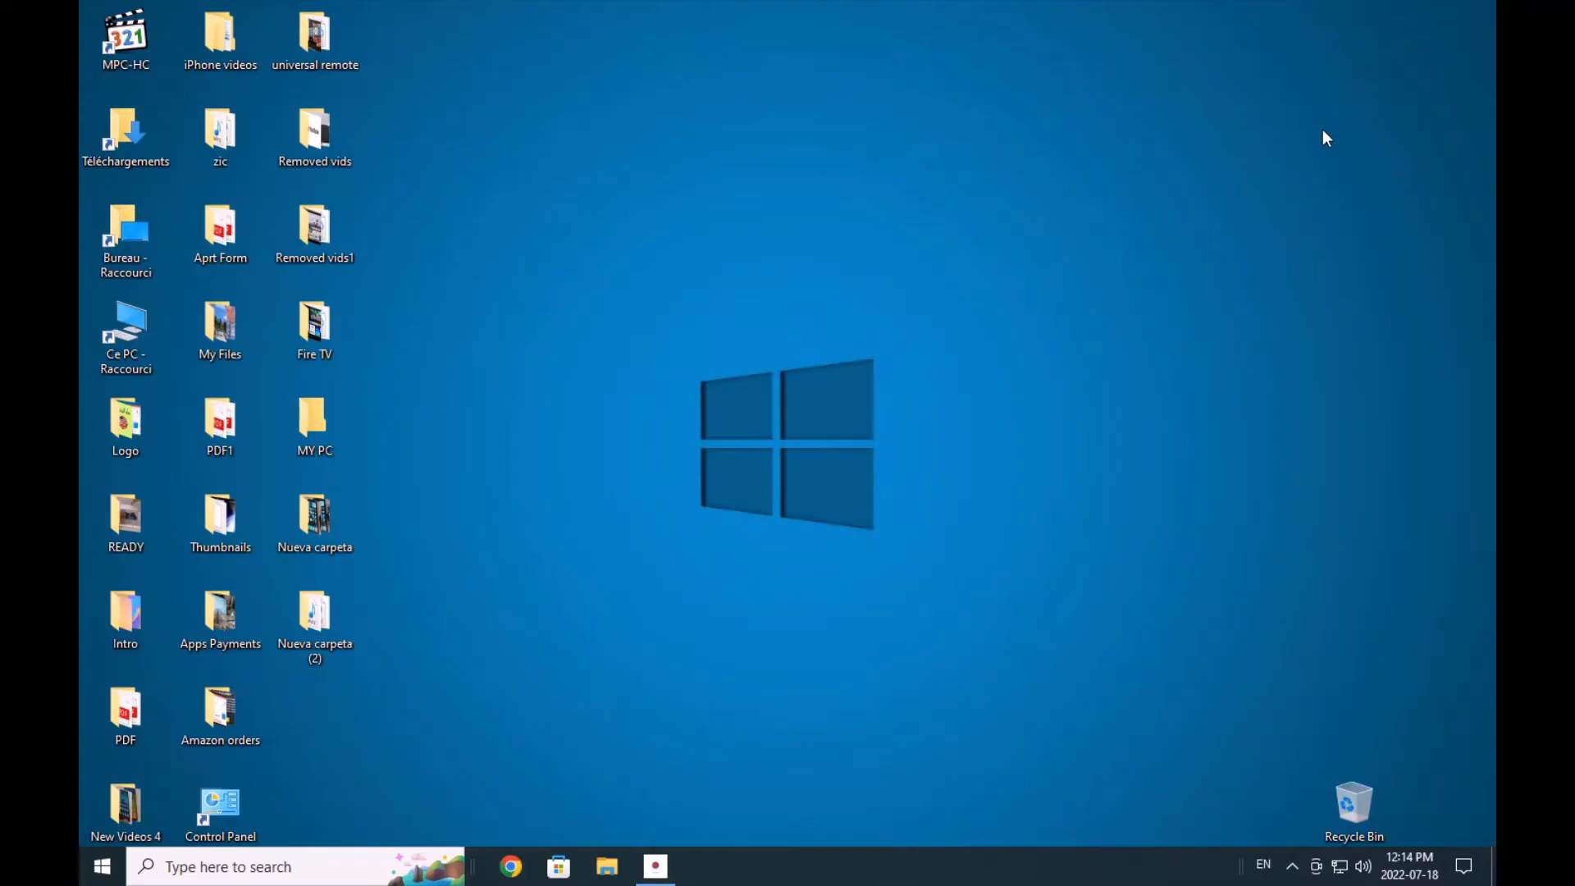
{"action": "mouse_move", "coordinate": [757, 750]}
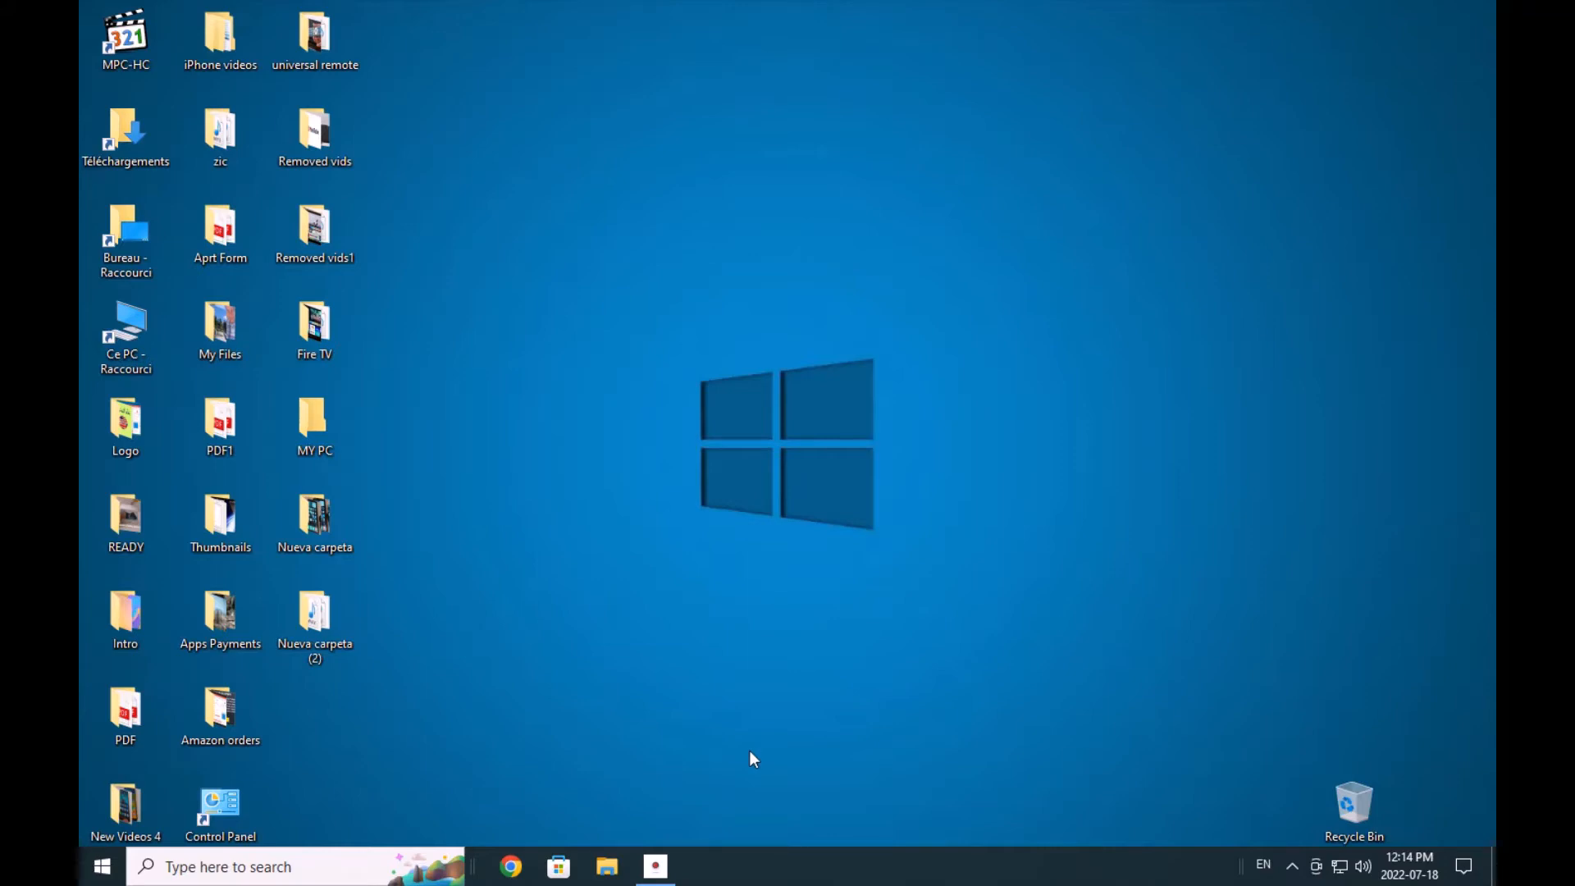
Search the taskbar for 'photos' to launch the Photos app
{"action": "left_click", "coordinate": [228, 866]}
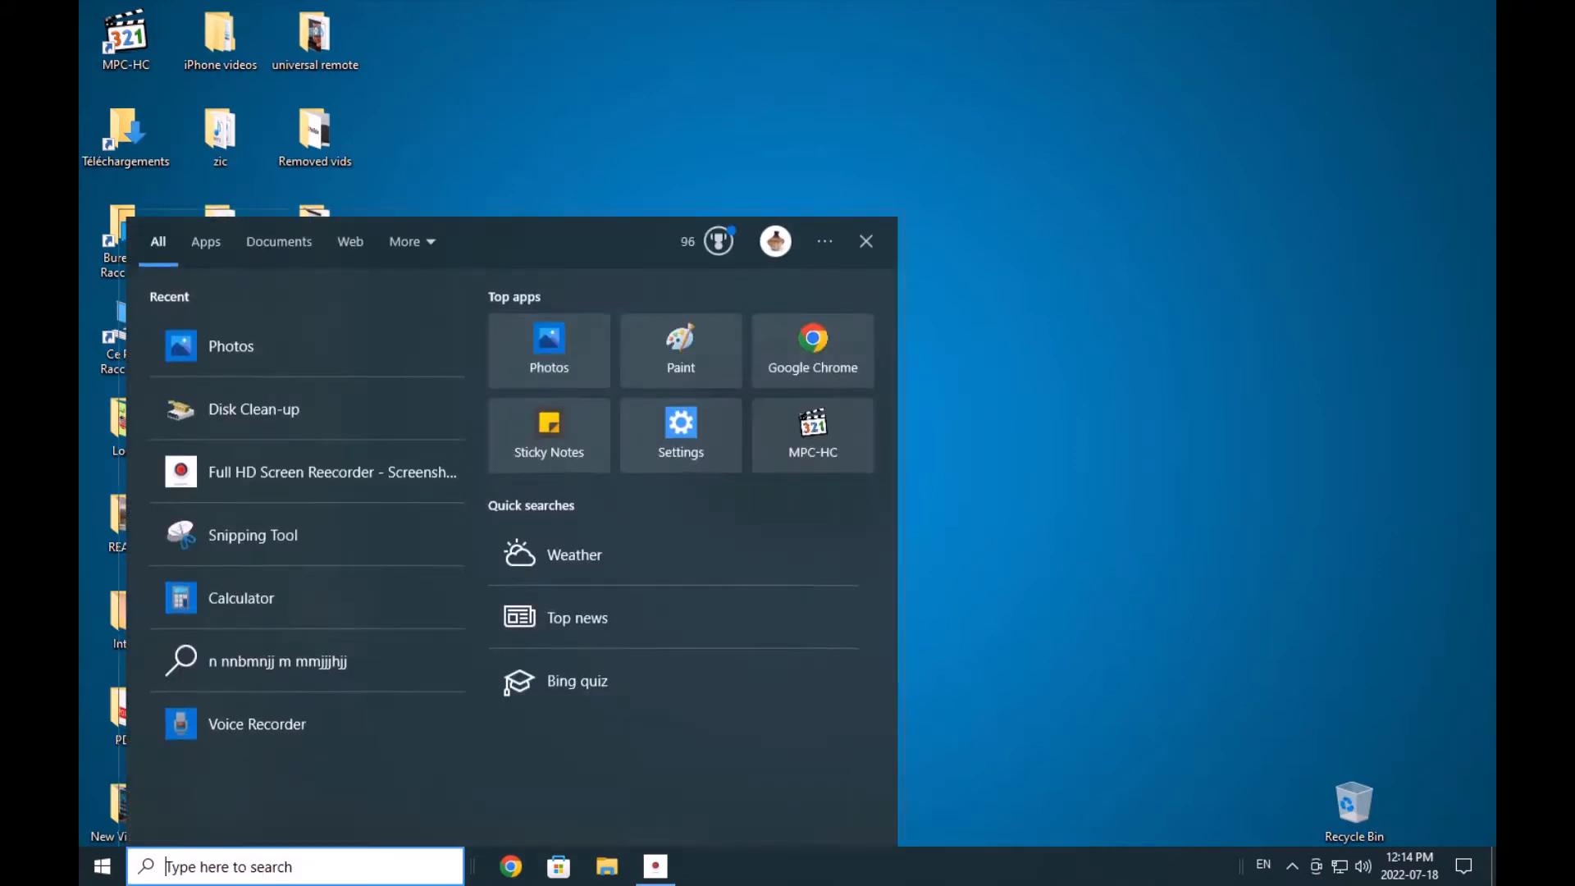
{"action": "type", "text": "p"}
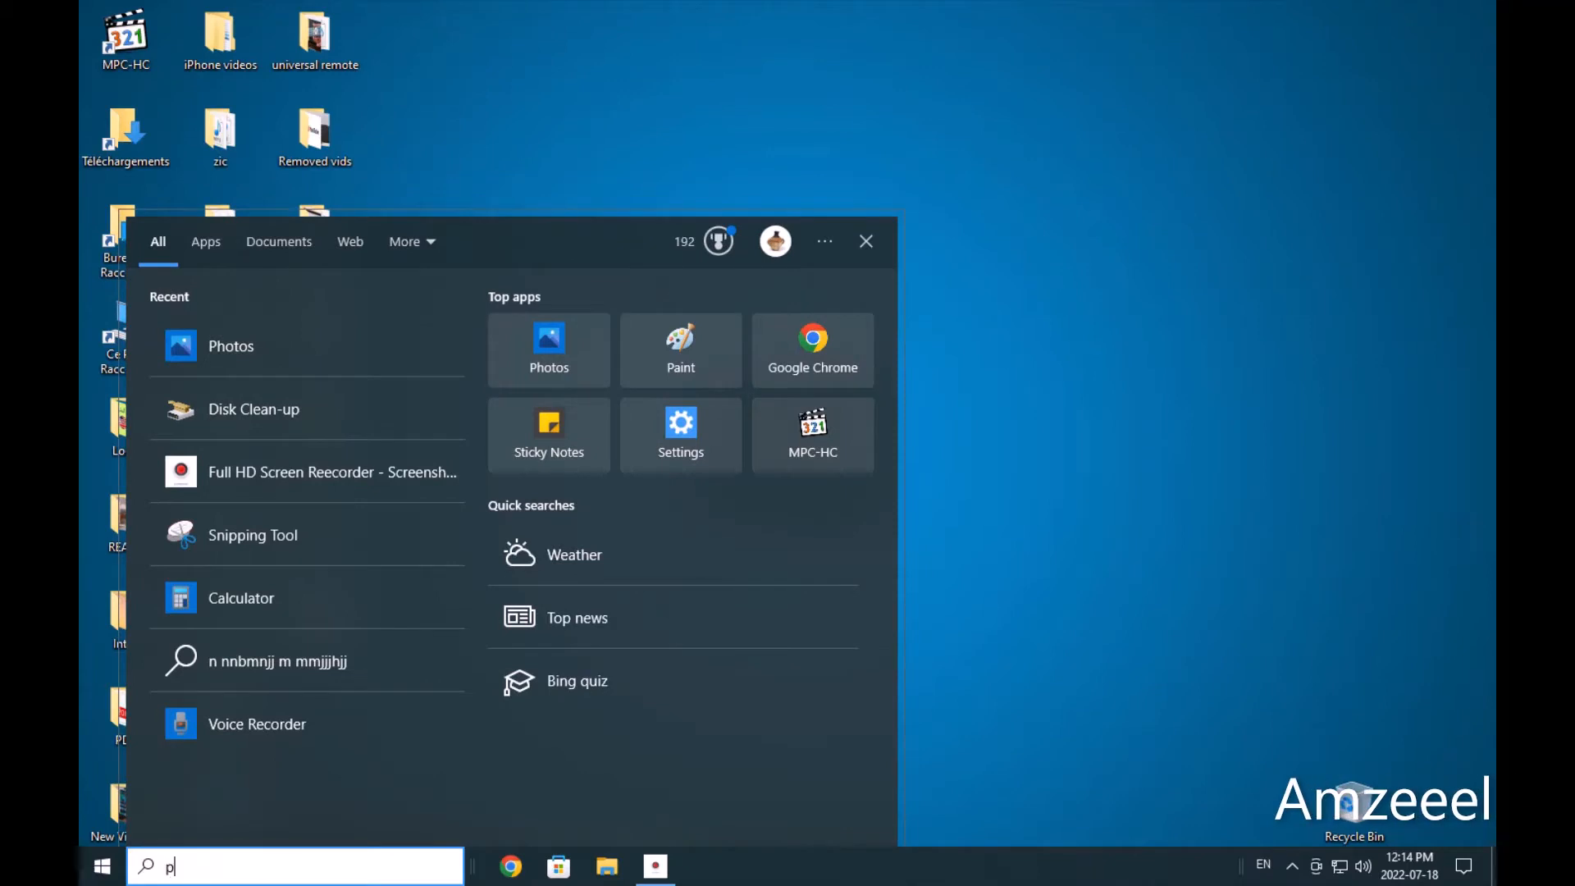
{"action": "type", "text": "hotos"}
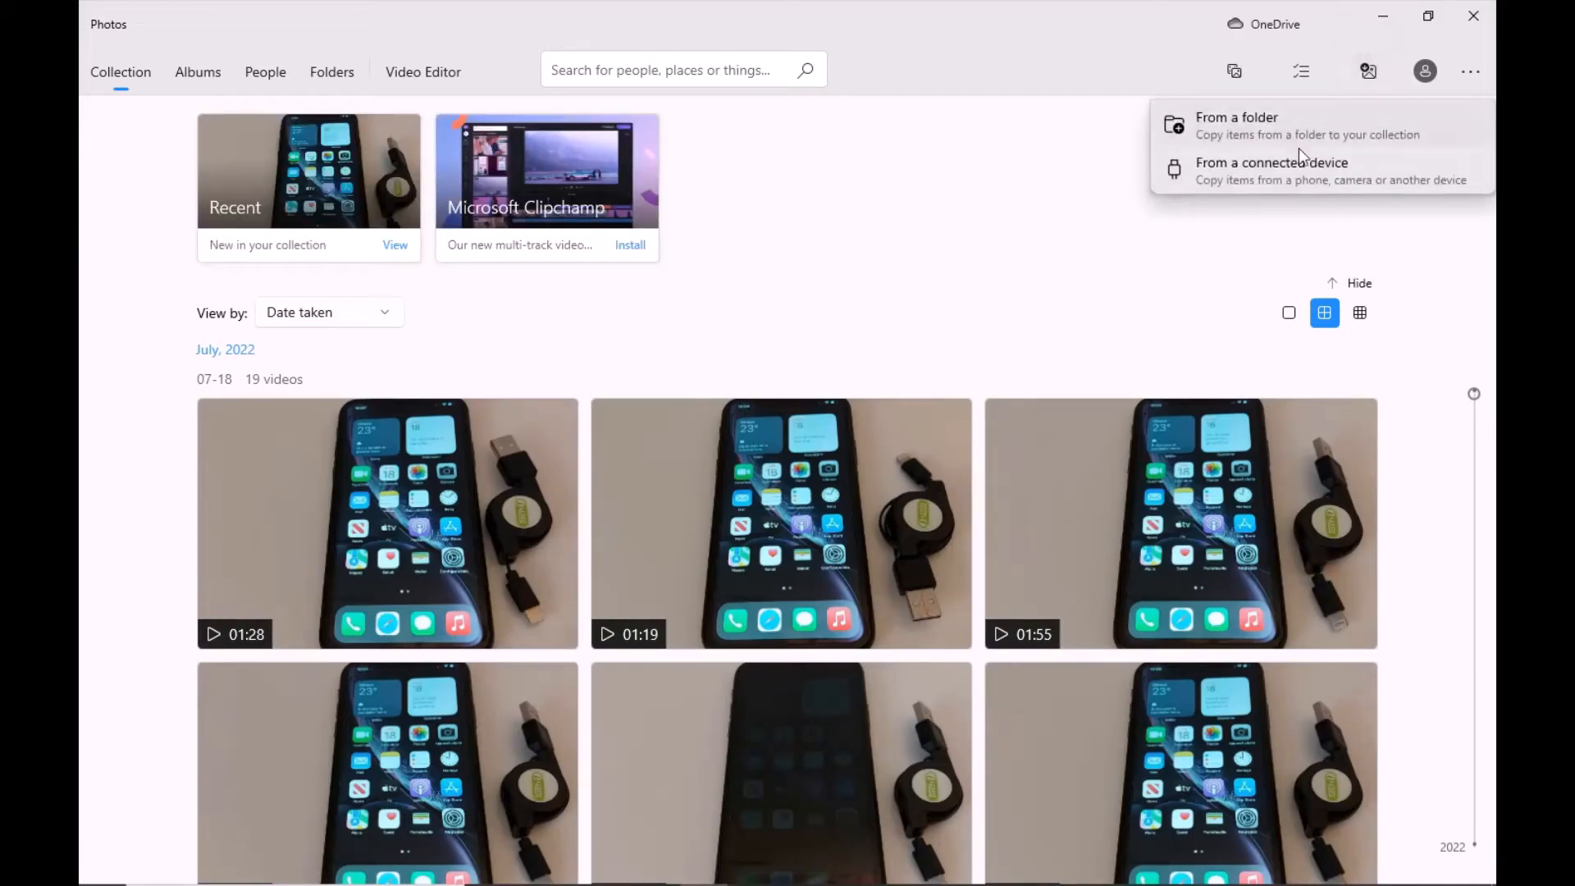
Import from the connected iPhone and select the July 2022 items, narrowing to two pictures
{"action": "left_click", "coordinate": [1271, 171]}
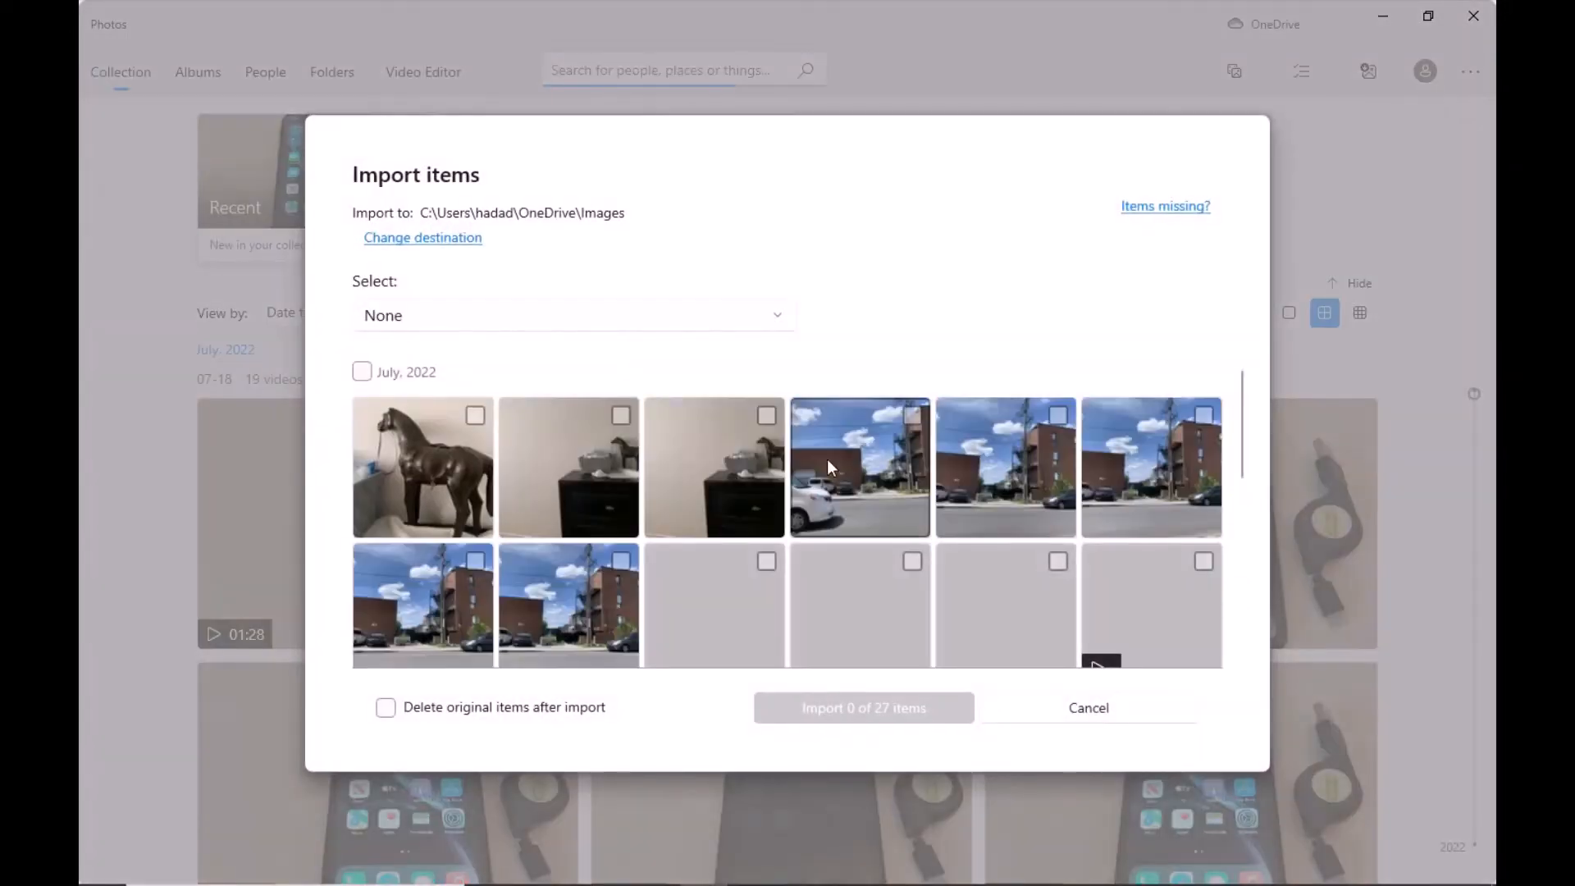
{"action": "left_click", "coordinate": [361, 372]}
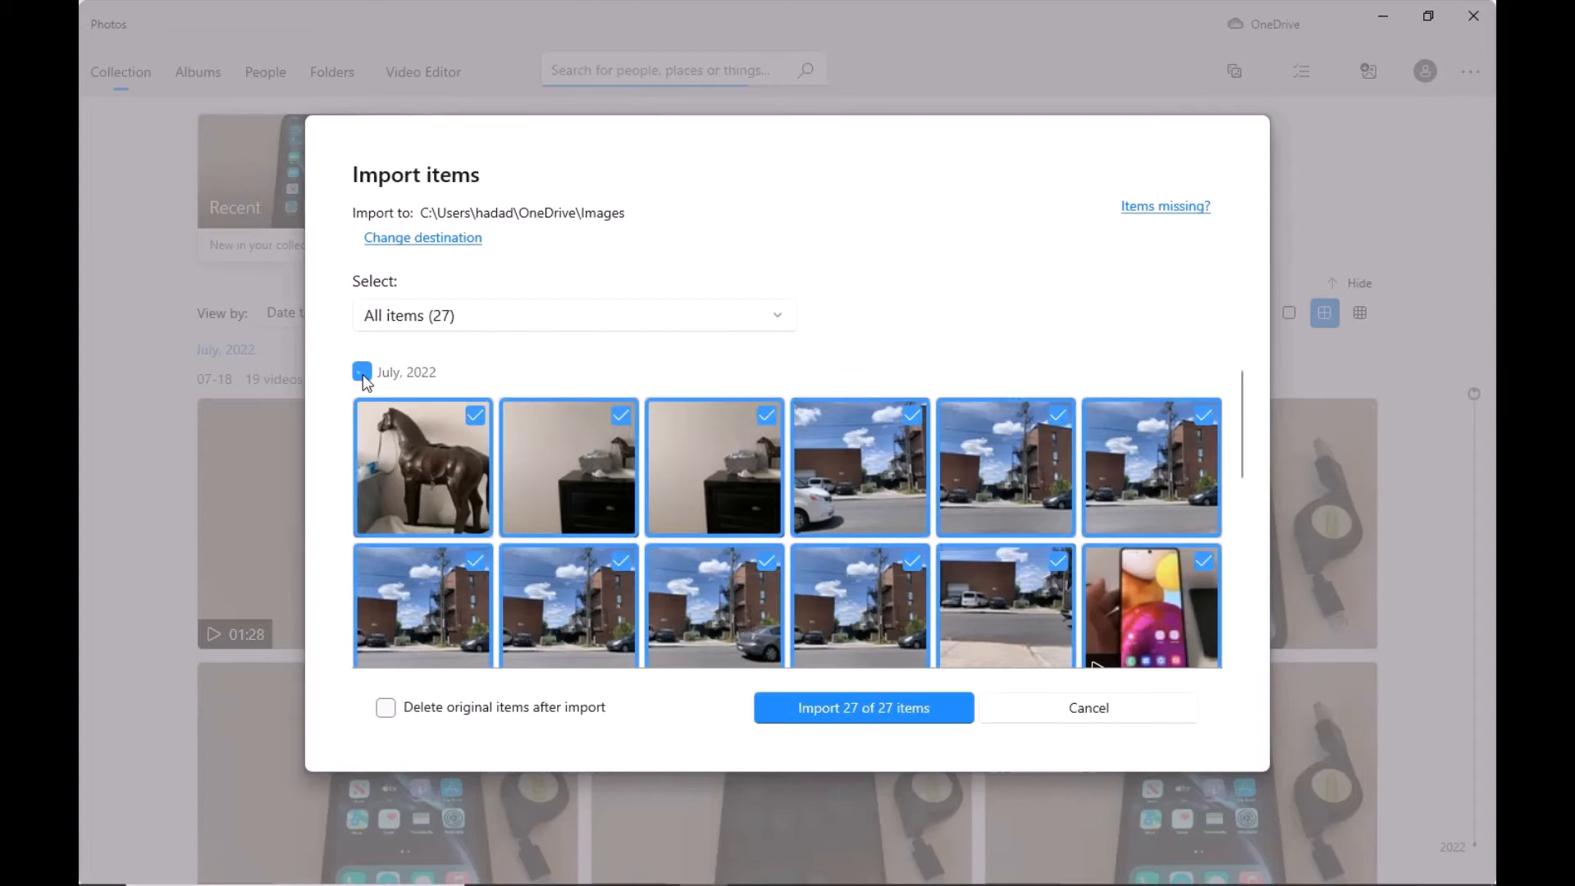
{"action": "scroll", "scroll_direction": "down", "scroll_amount": 3}
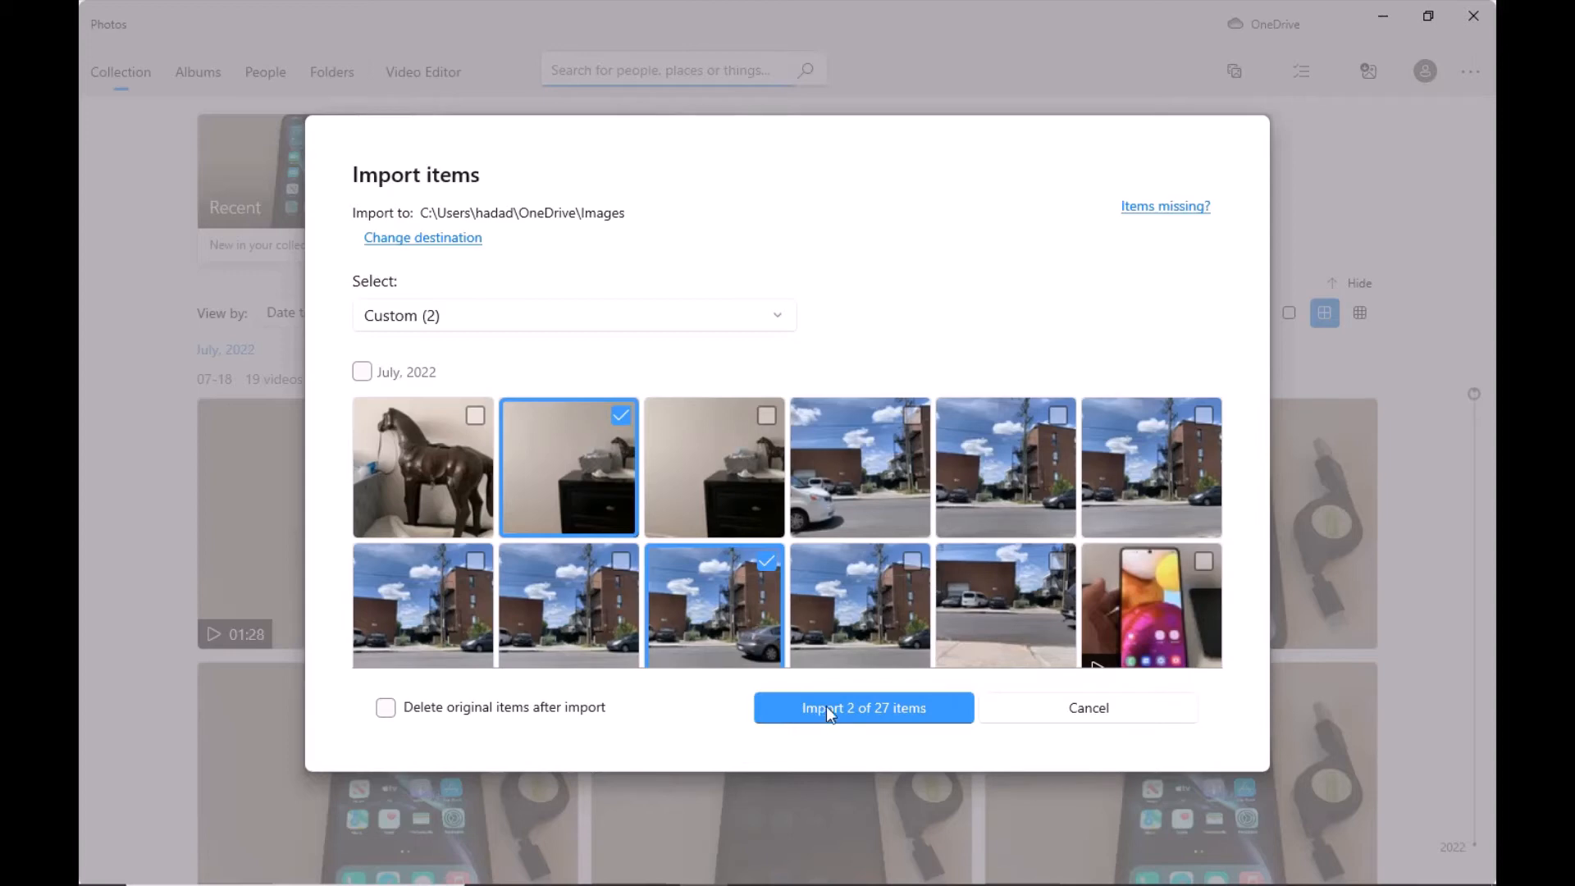
{"action": "mouse_move", "coordinate": [884, 725]}
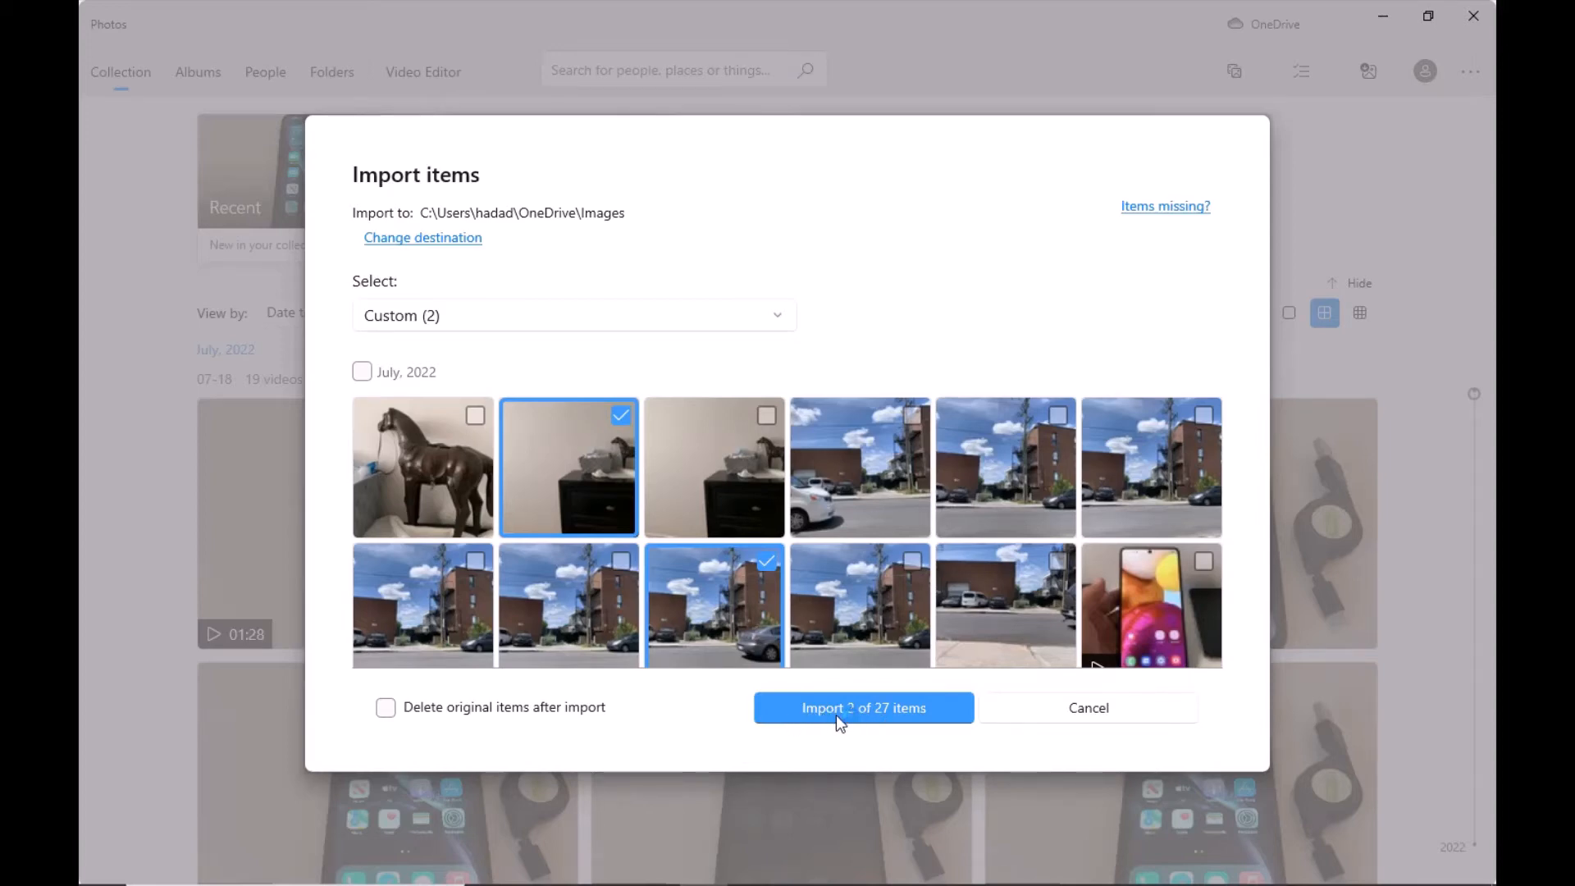
Import the 2 of 27 chosen items and open the destination Images folder
{"action": "left_click", "coordinate": [861, 707]}
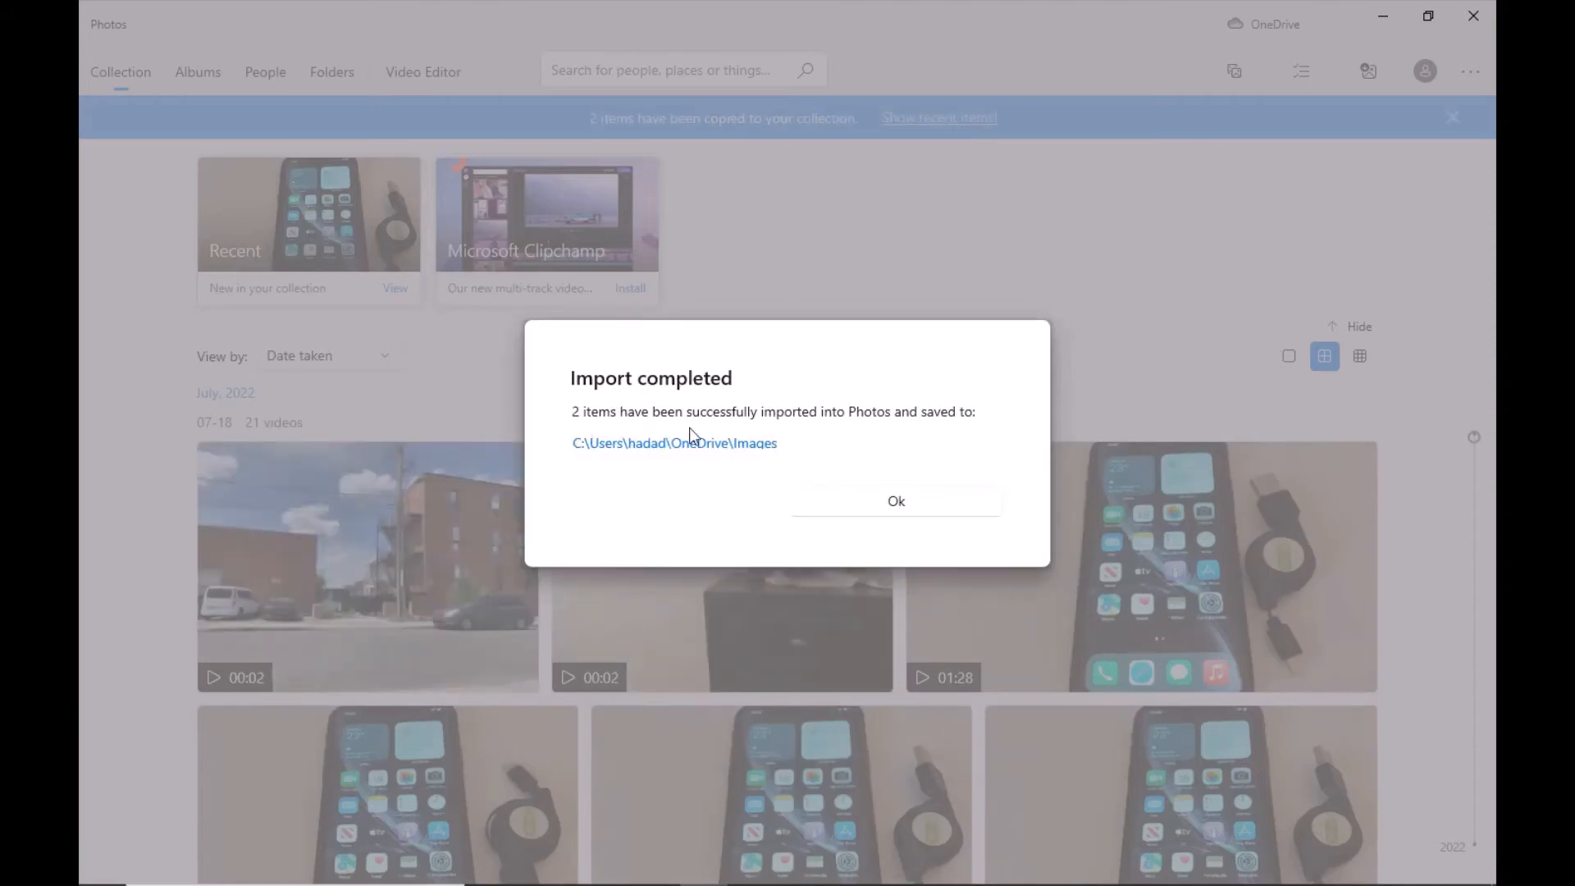
{"action": "mouse_move", "coordinate": [848, 445]}
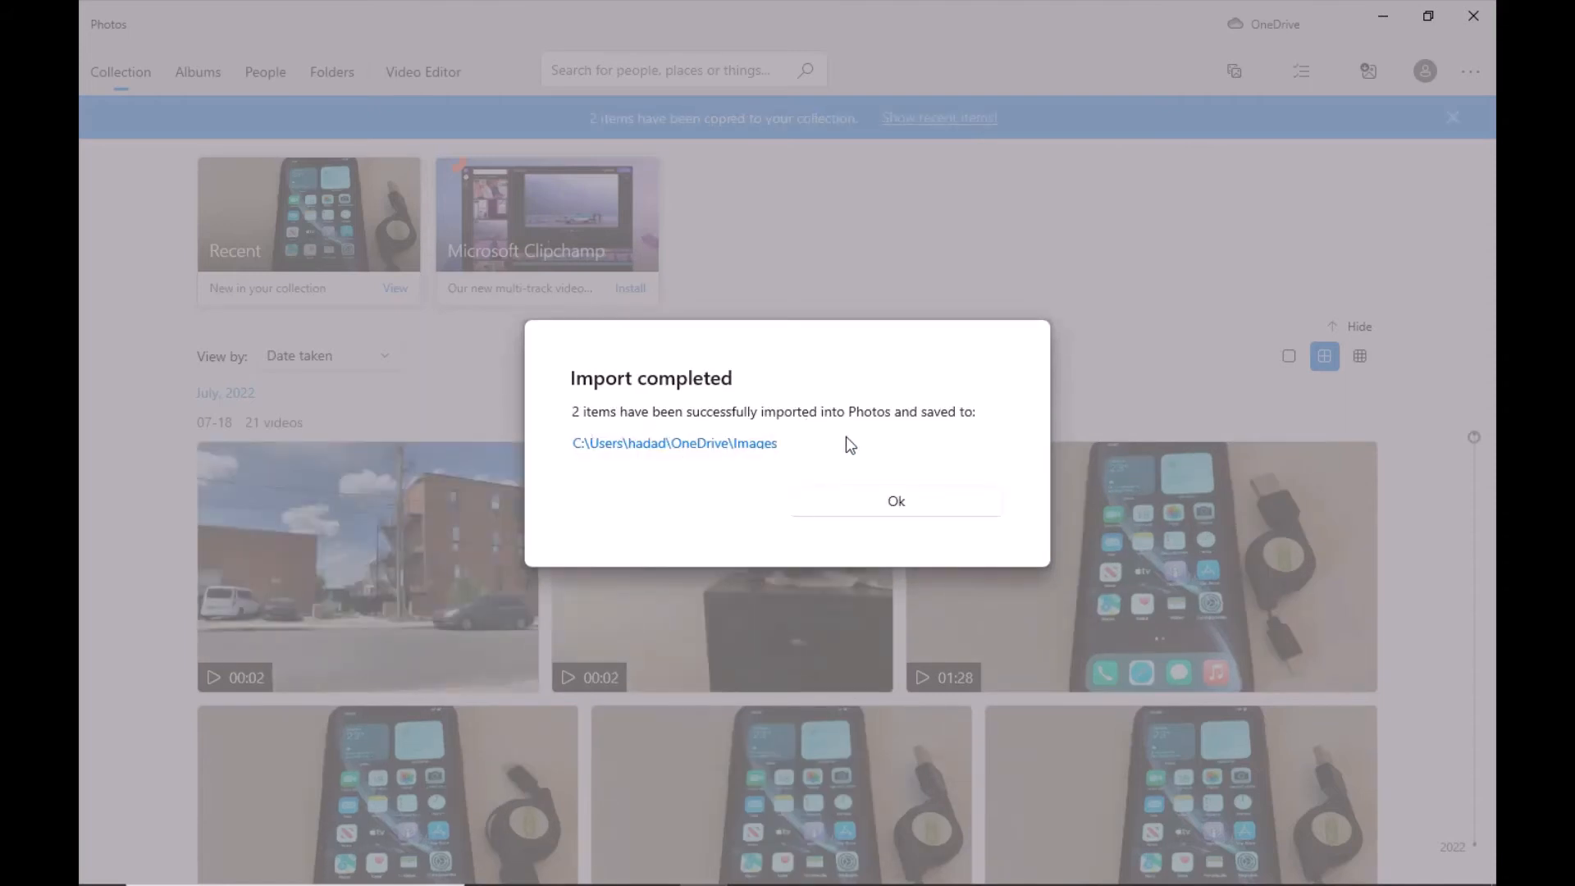
{"action": "mouse_move", "coordinate": [839, 458]}
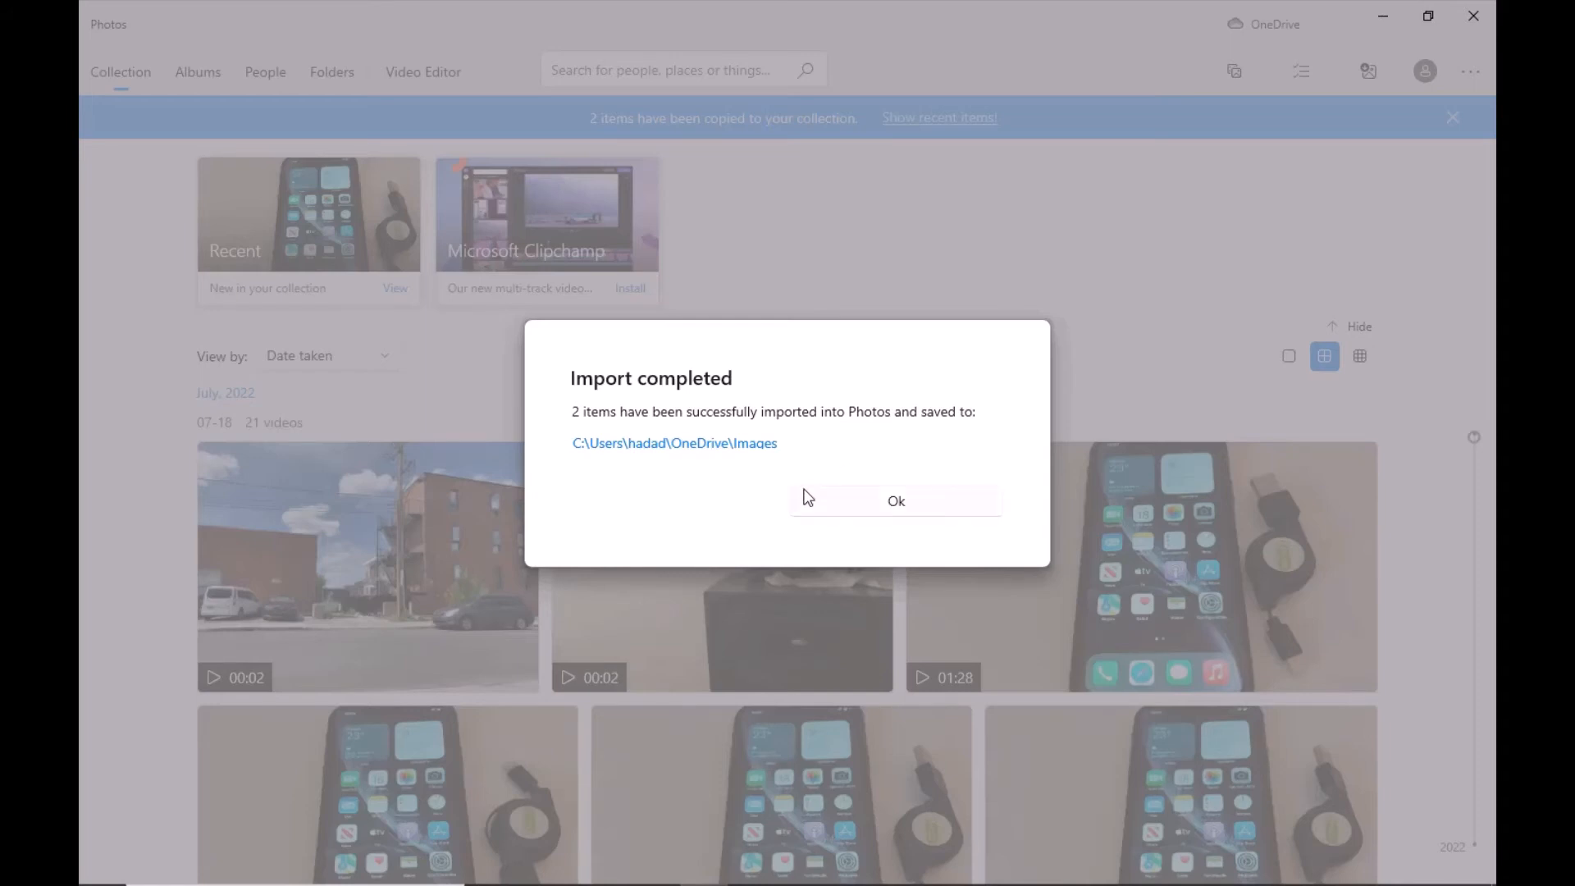
{"action": "mouse_move", "coordinate": [797, 507]}
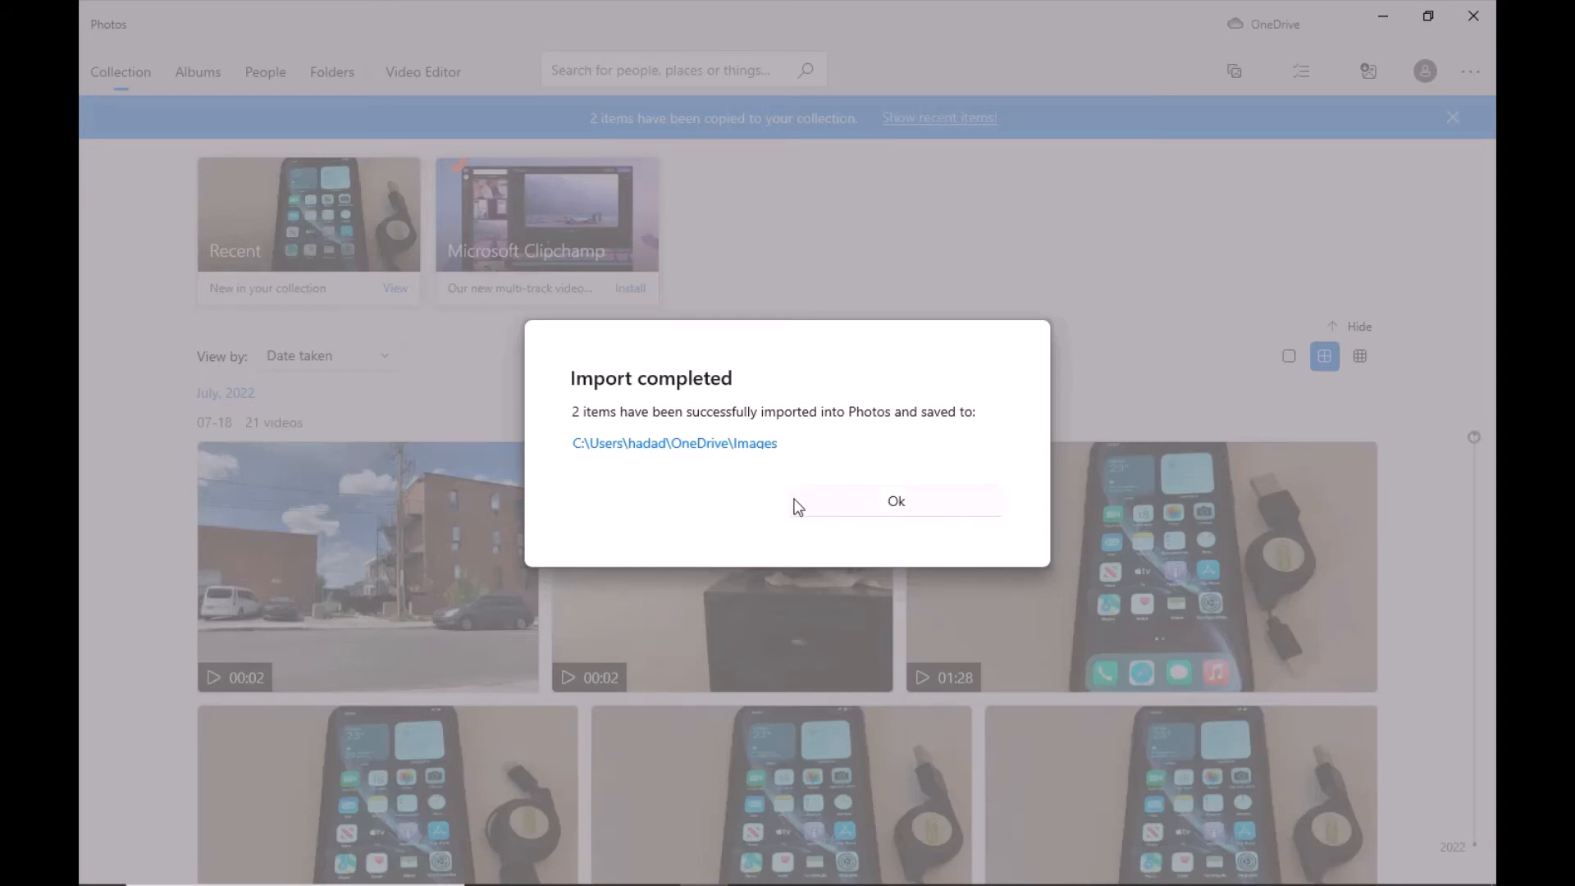
{"action": "mouse_move", "coordinate": [865, 507]}
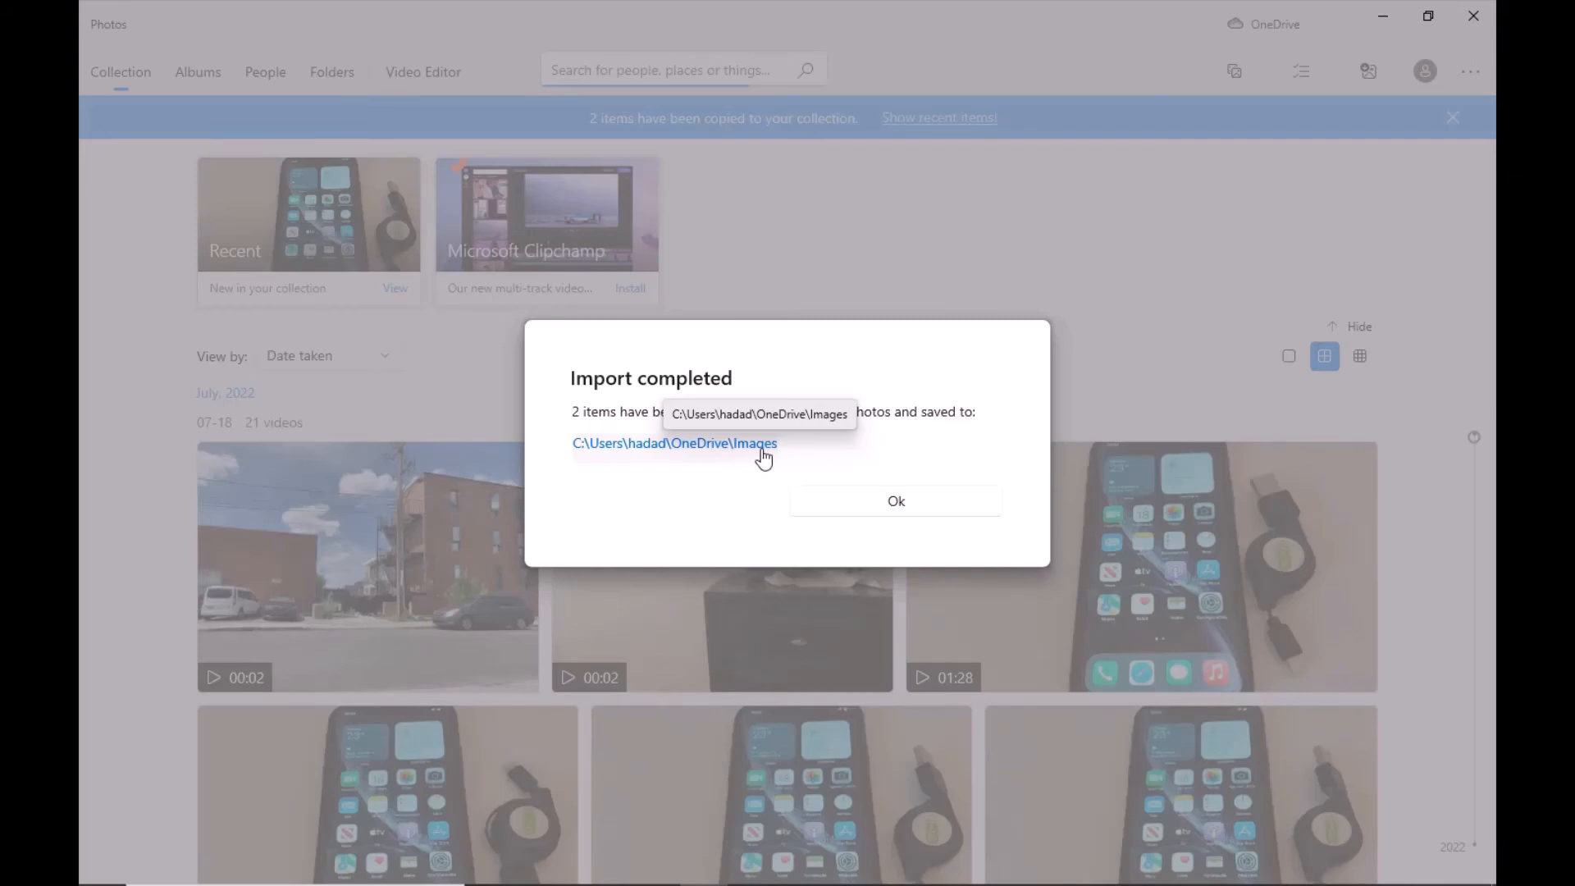
{"action": "left_click", "coordinate": [894, 501]}
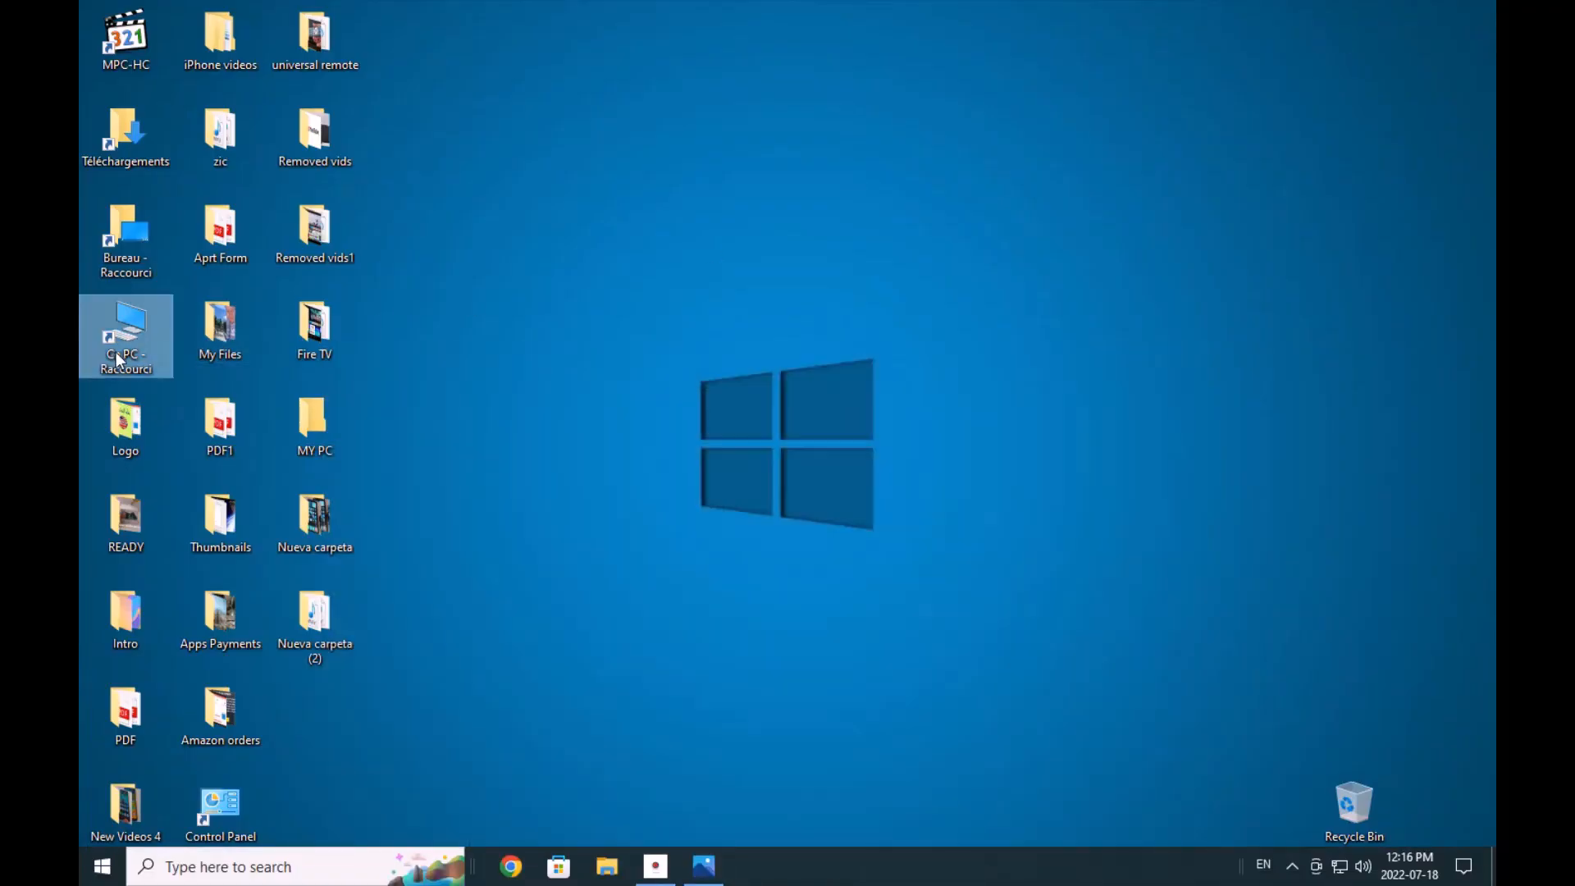
Browse from the Ce PC shortcut toward the Images folder holding IMG_0024 and IMG_0031
{"action": "double_click", "coordinate": [125, 335]}
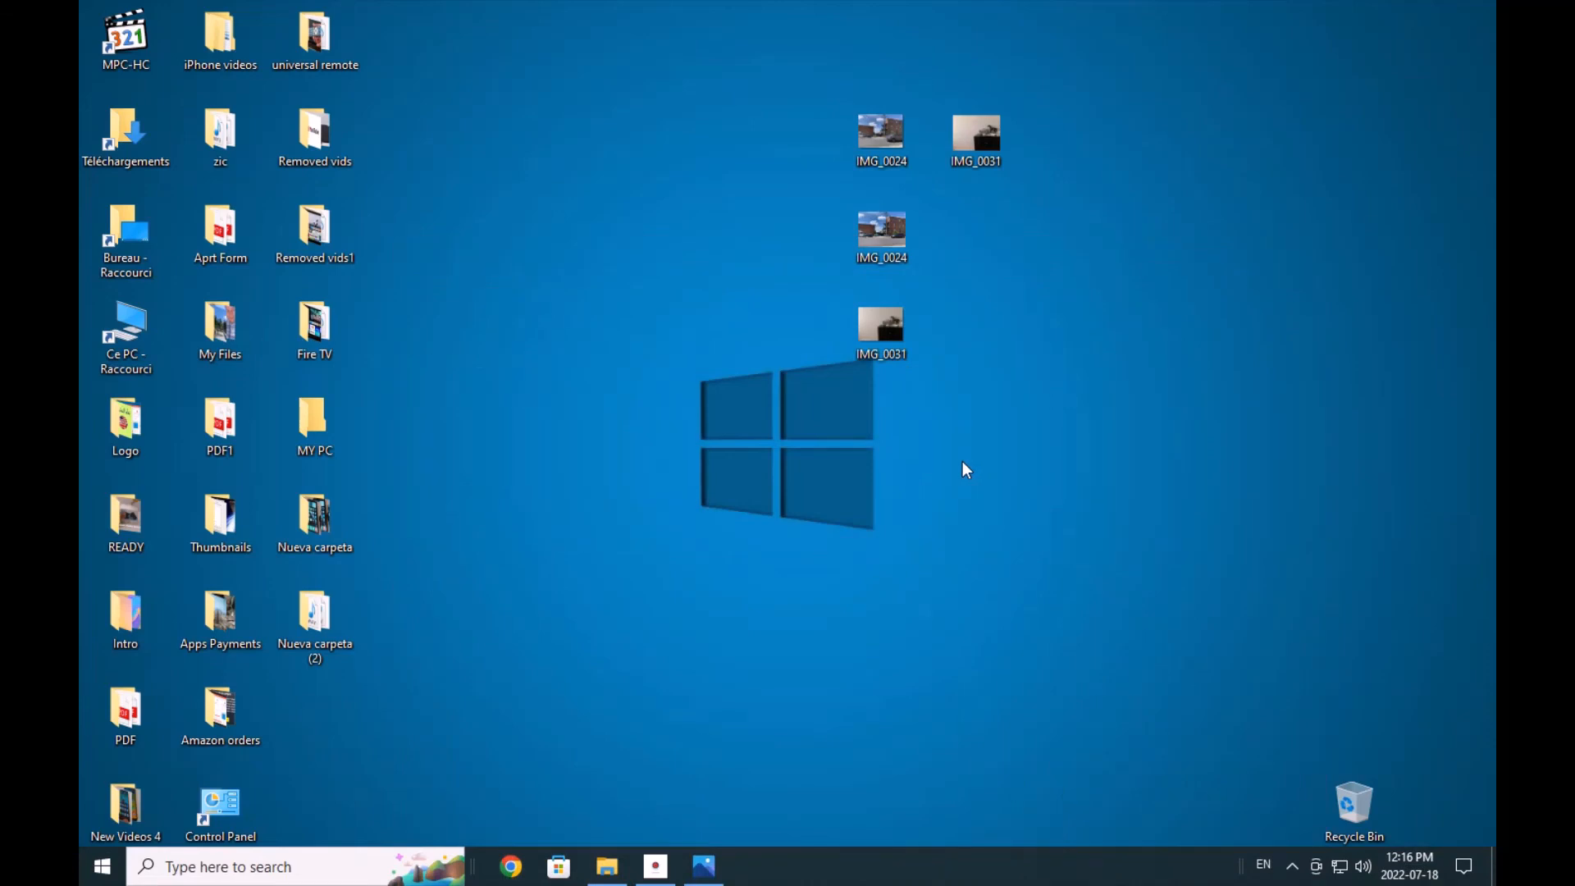
{"action": "mouse_move", "coordinate": [912, 488]}
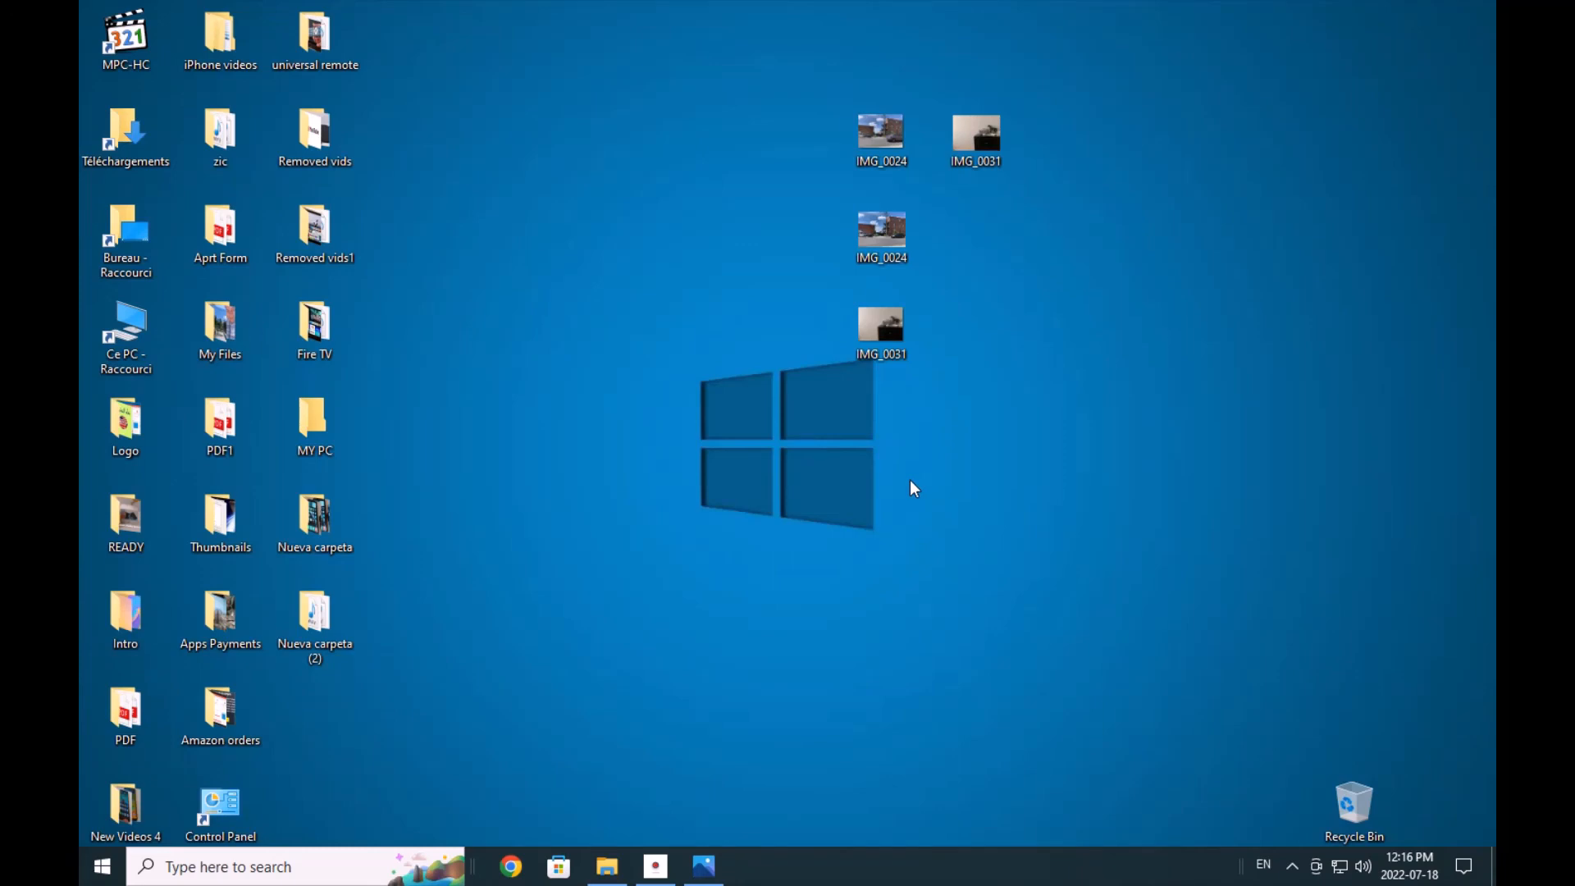